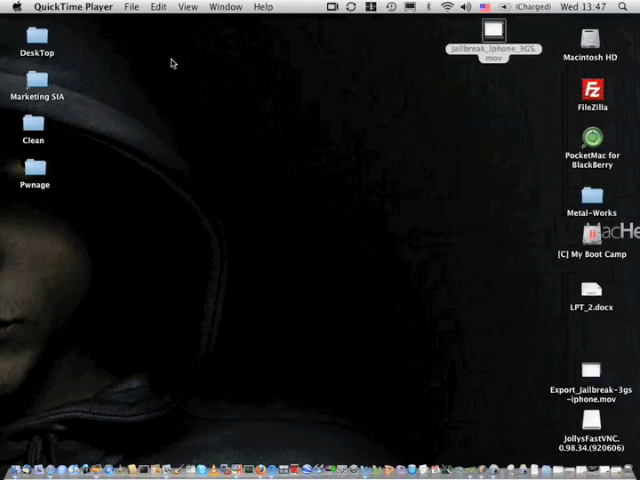
Step: Launch JollysFastVNC from the desktop to show the Server List with the 3GS entry
click(352, 331)
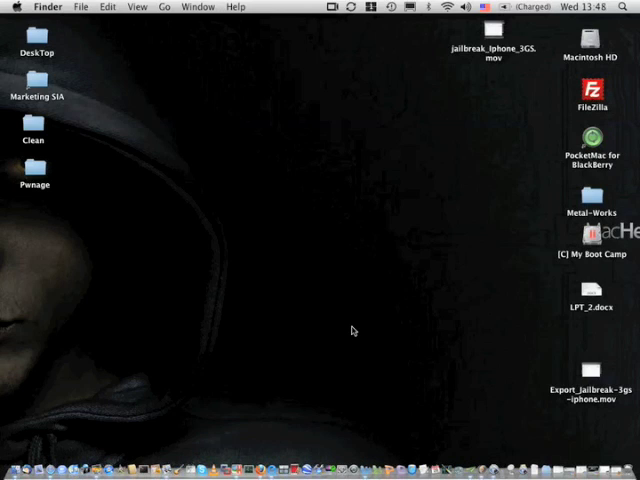
mouse_move(247, 388)
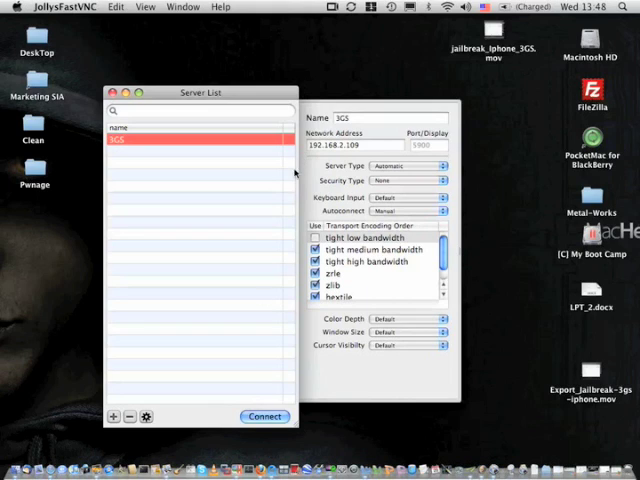
Step: Connect to the 3GS server at 192.168.2.109 to mirror the iPhone screen
click(265, 416)
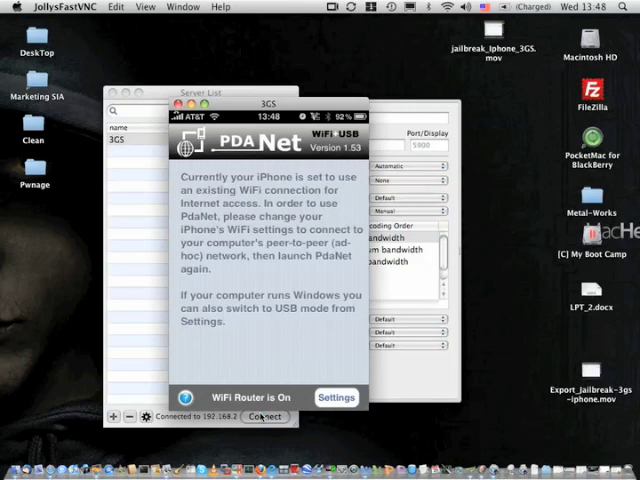
mouse_move(289, 342)
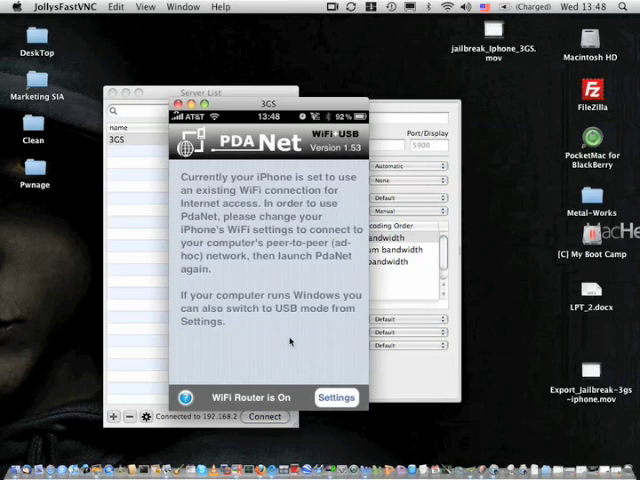
mouse_move(283, 260)
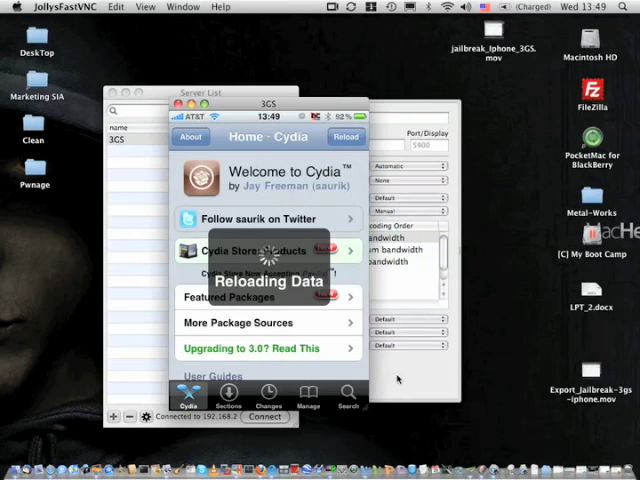
Step: Search Cydia for 'pda', read the PdaNet details, and return to the results
click(348, 395)
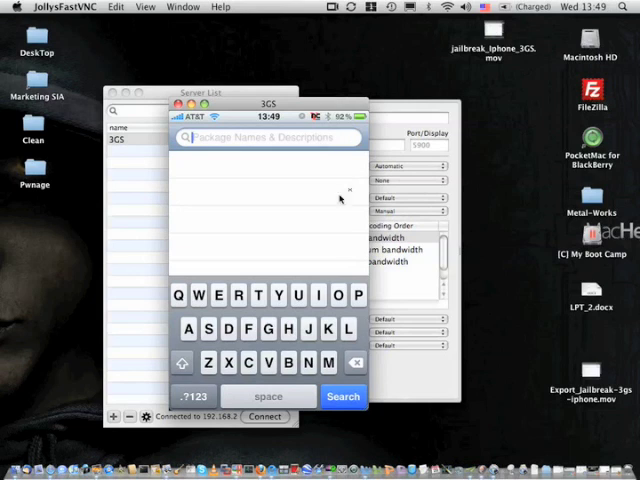
click(351, 296)
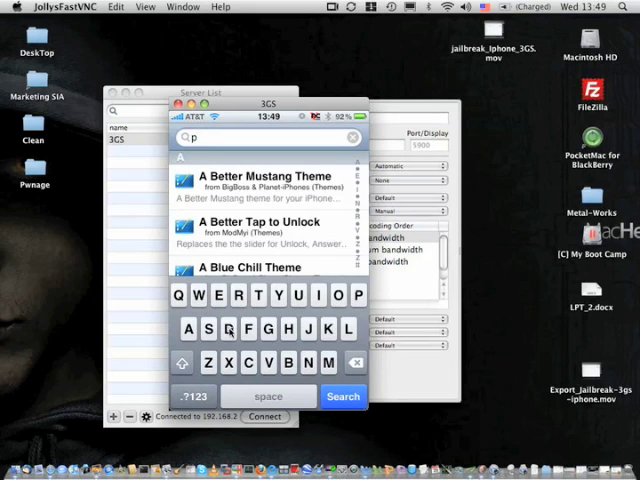
text(da)
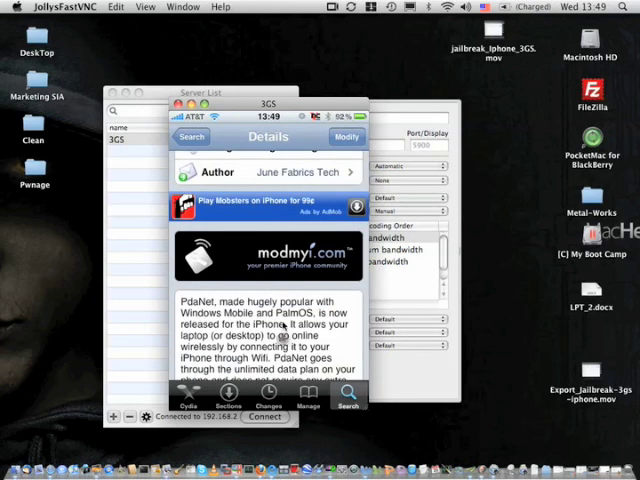
scroll(down, 3)
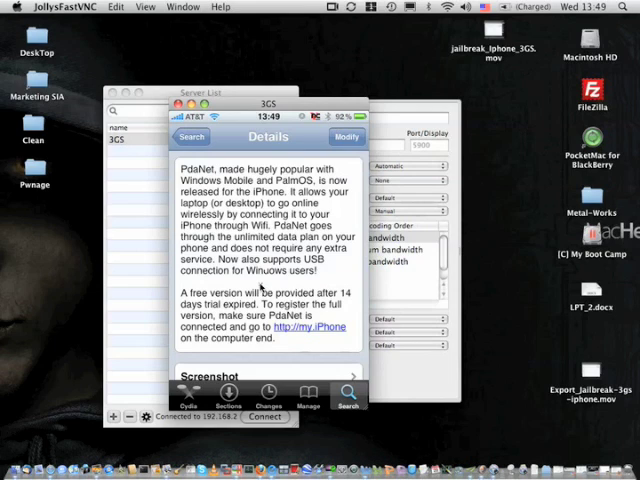
mouse_move(260, 288)
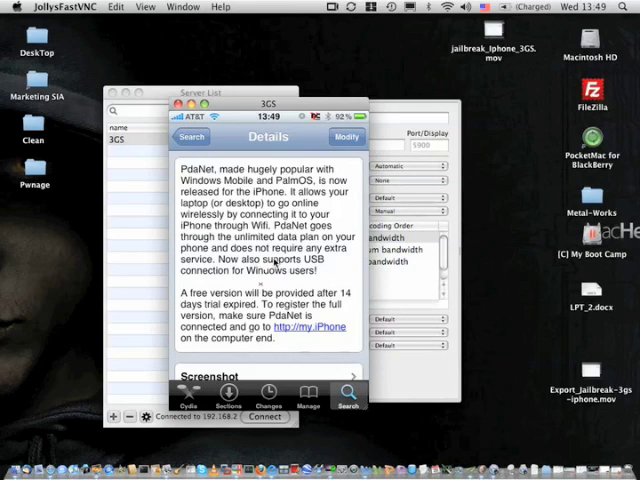
click(191, 137)
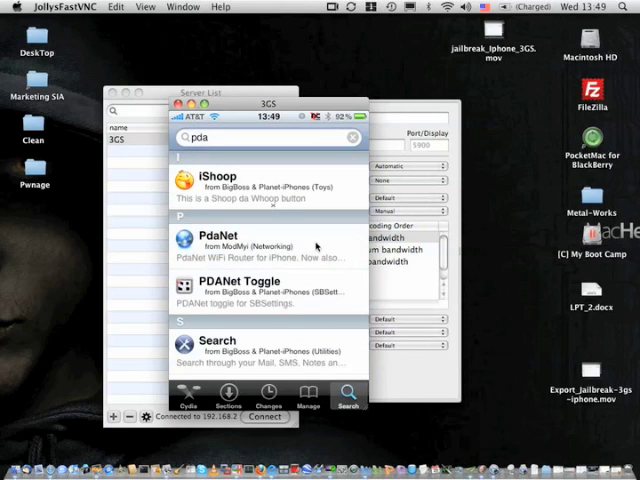
mouse_move(324, 216)
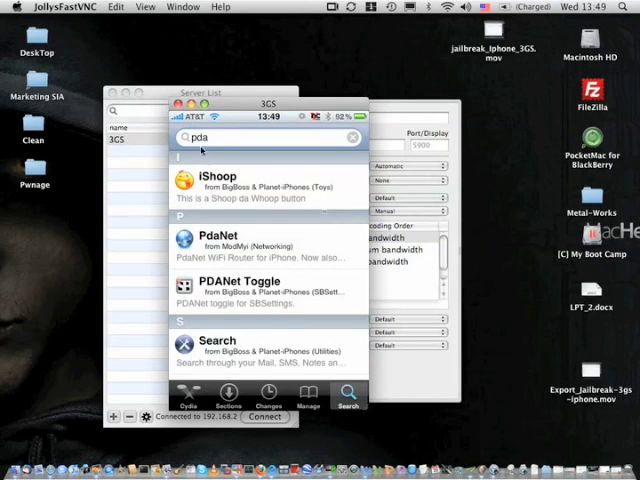
mouse_move(281, 263)
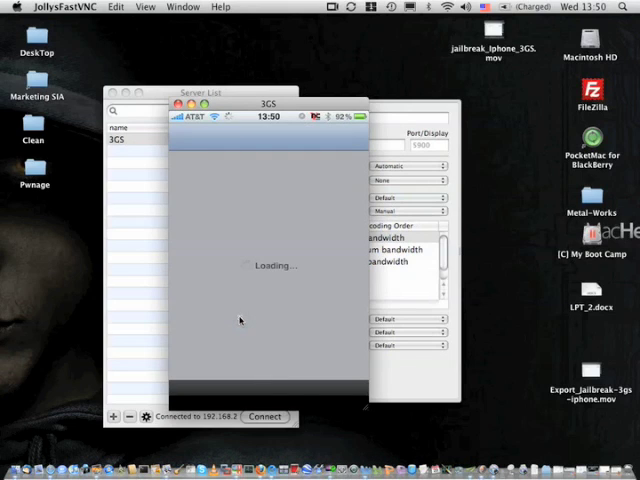
Step: Start PdaNet from the iPhone home screen, then open the Mac's AirPort network menu
click(348, 393)
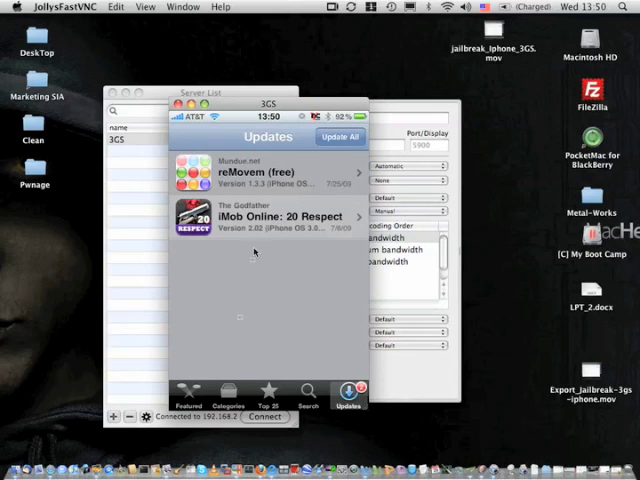
mouse_move(283, 331)
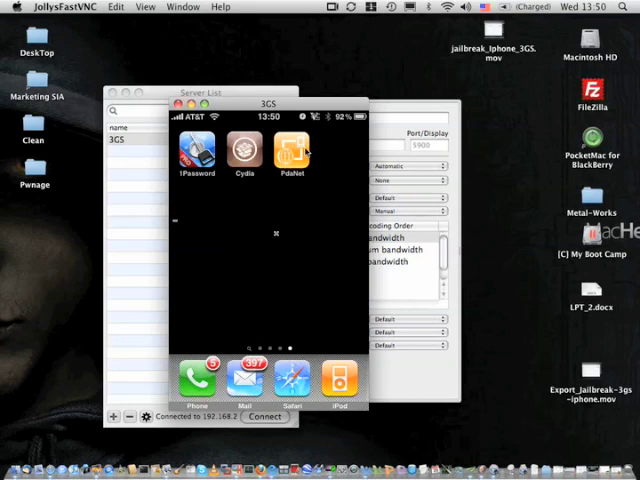
click(290, 150)
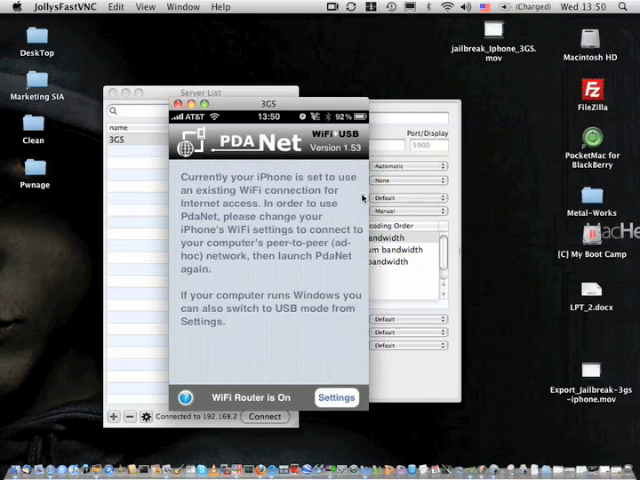
mouse_move(362, 198)
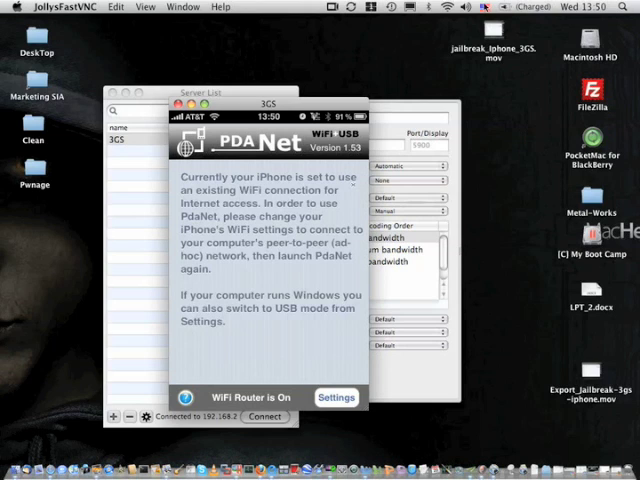
click(437, 7)
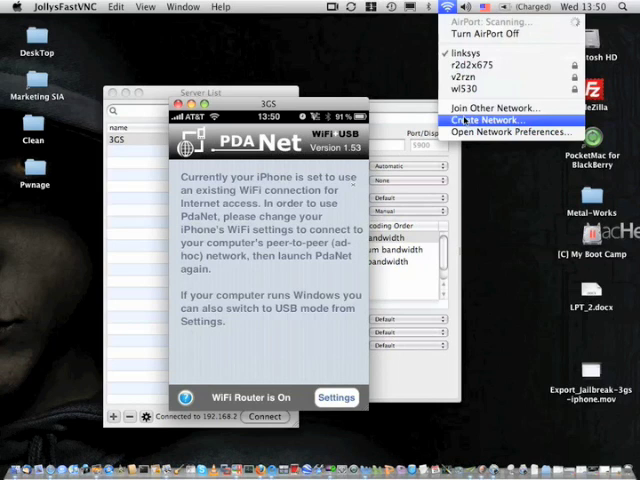
Step: Create computer-to-computer network '3gs' with Require Password enabled and the password verified
click(487, 120)
text(3g)
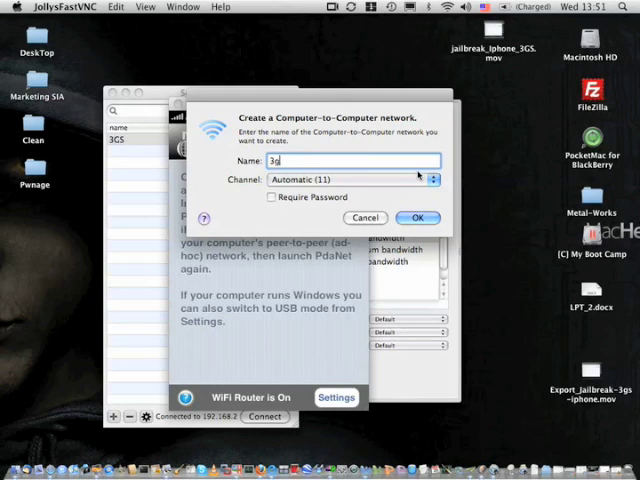
text(s)
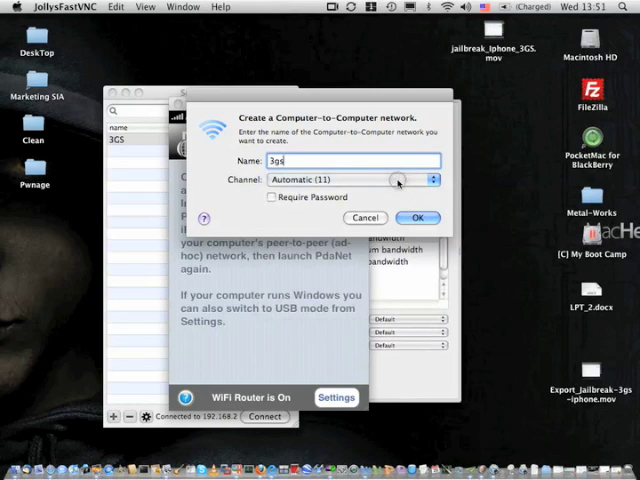
click(273, 197)
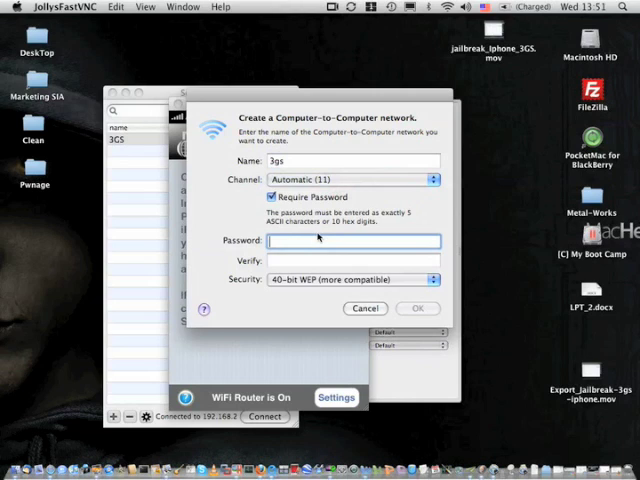
text(••••)
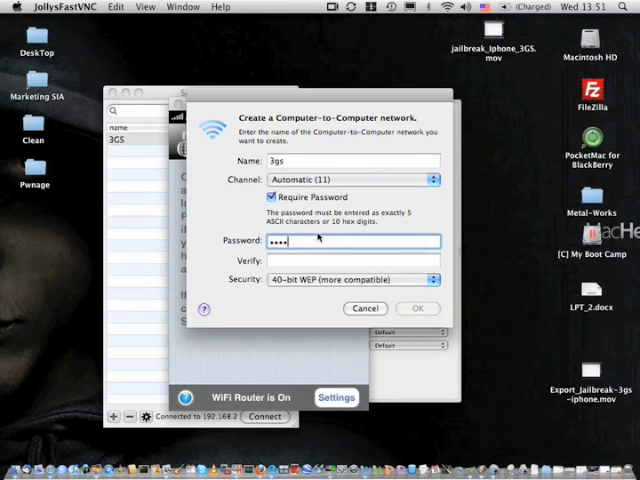
text(•••••)
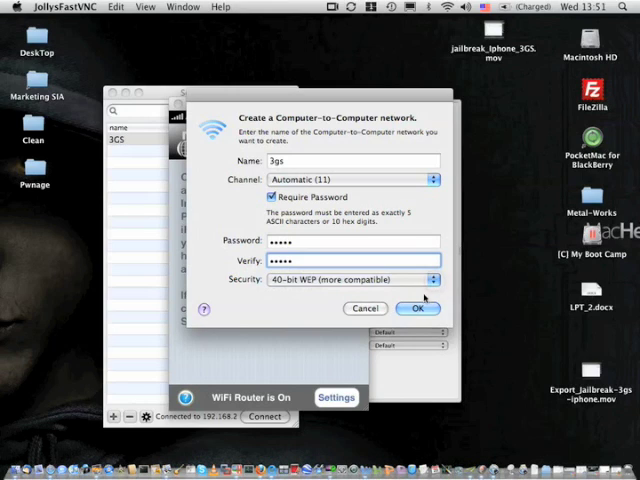
click(416, 308)
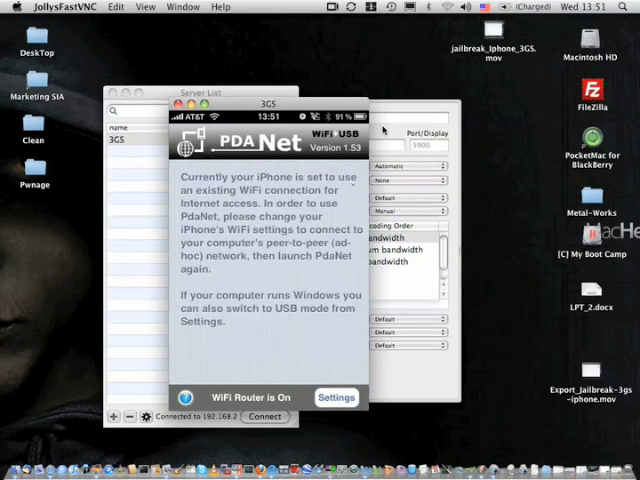
mouse_move(385, 131)
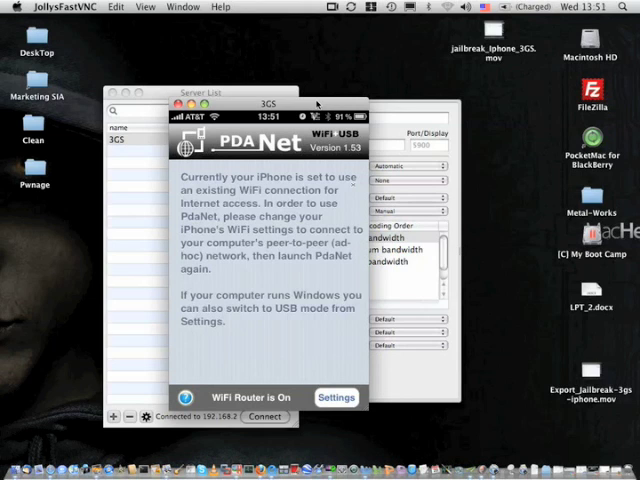